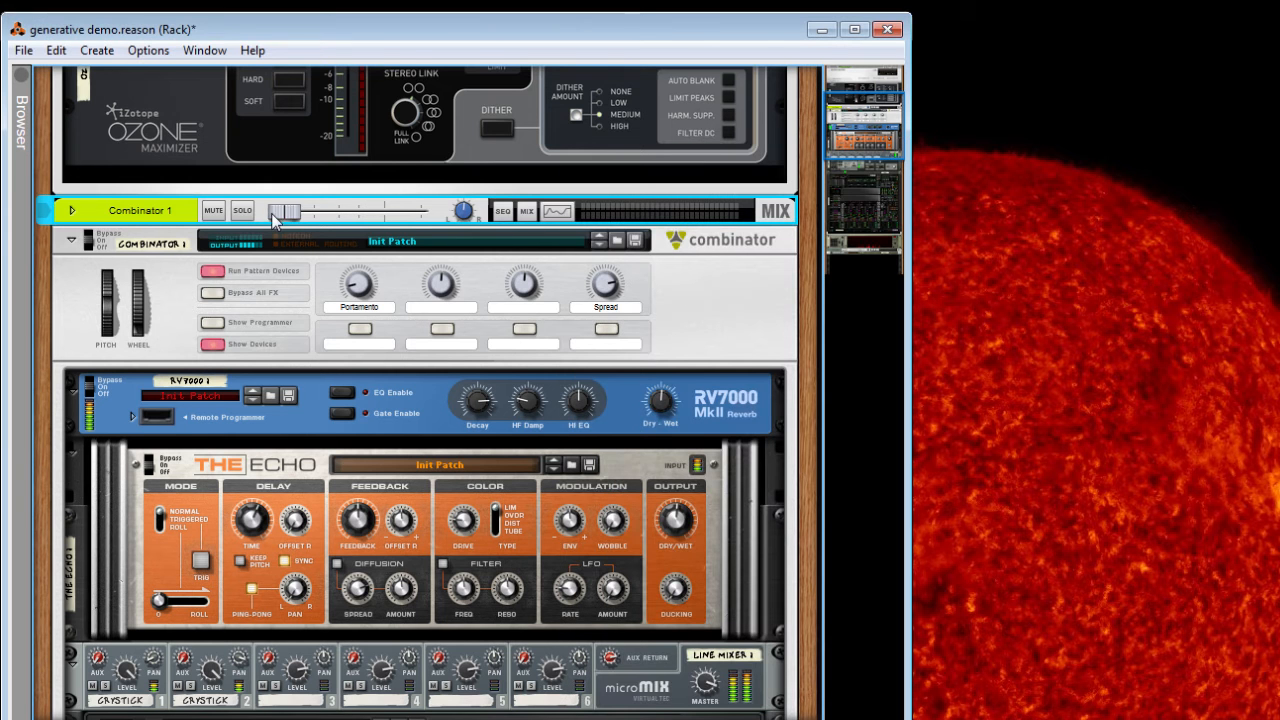
Raise the Combinator 1 mix fader to 0.18 dB and scroll down to Thor.
drag(285, 211, 385, 211)
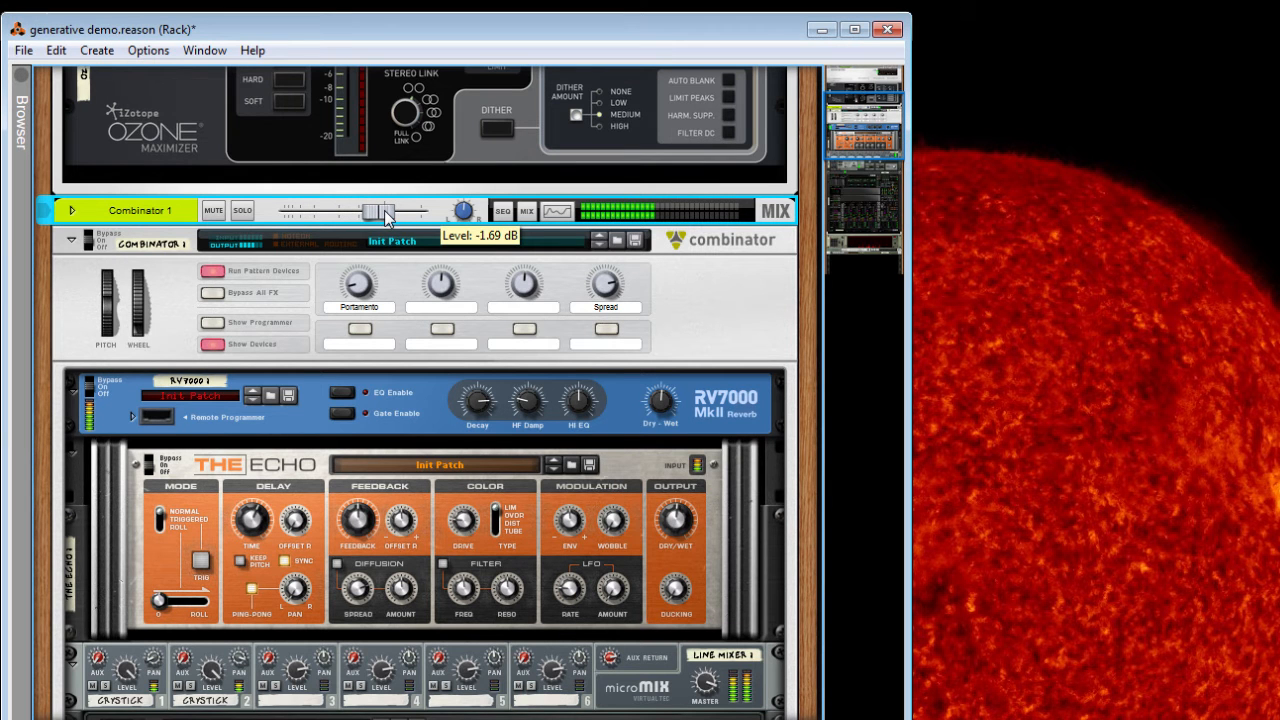
drag(370, 211, 388, 211)
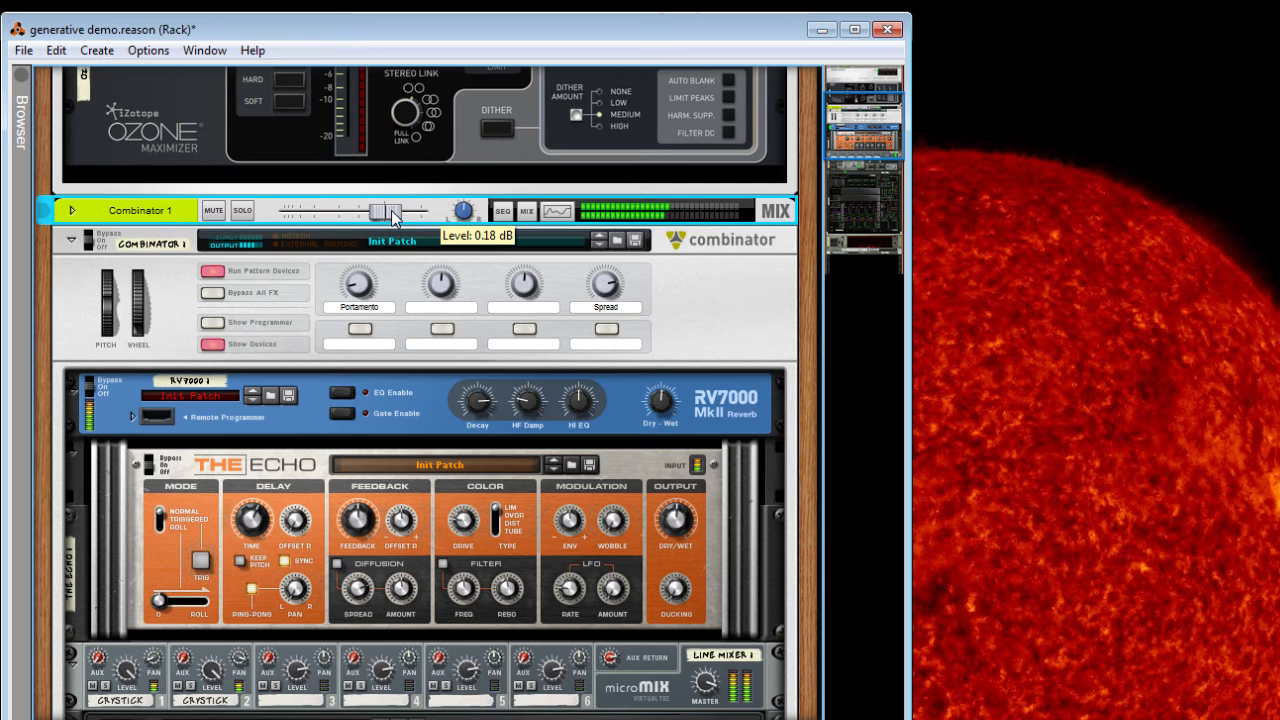
scroll(down, 3)
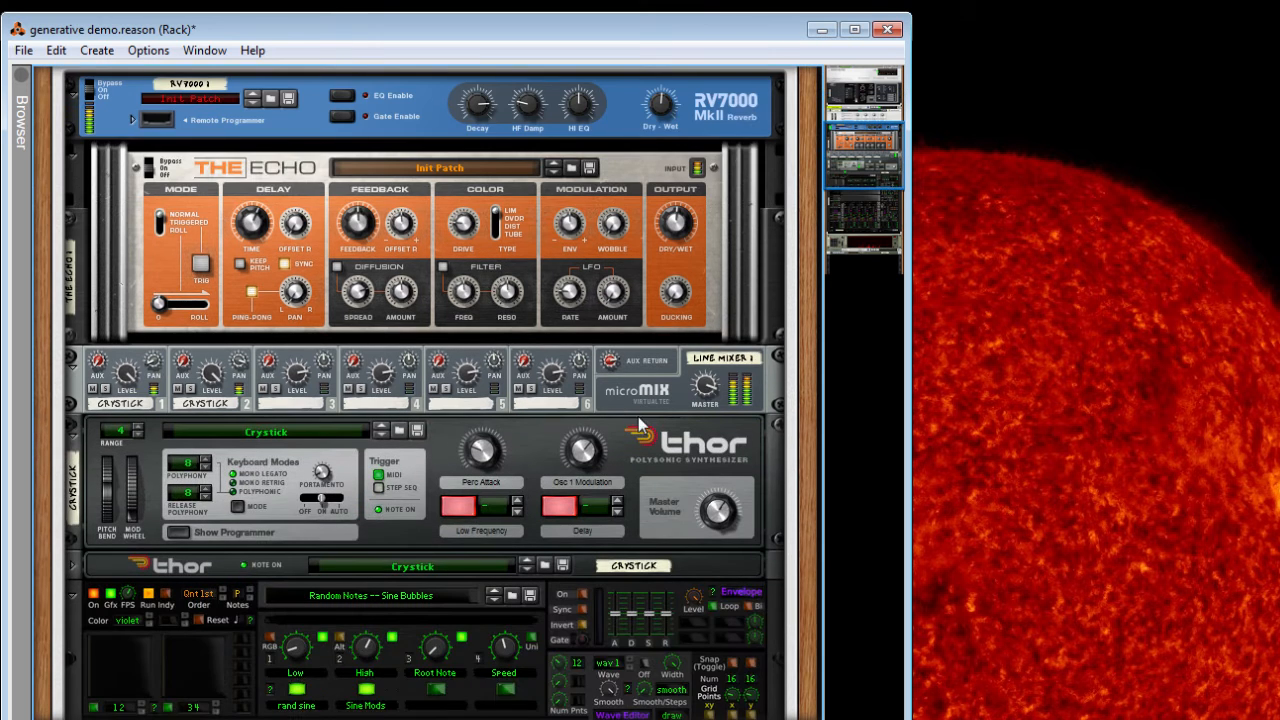
Set the Kron CV Toolbox High user knob (User Knob 2) to -0.28.
scroll(down, 3)
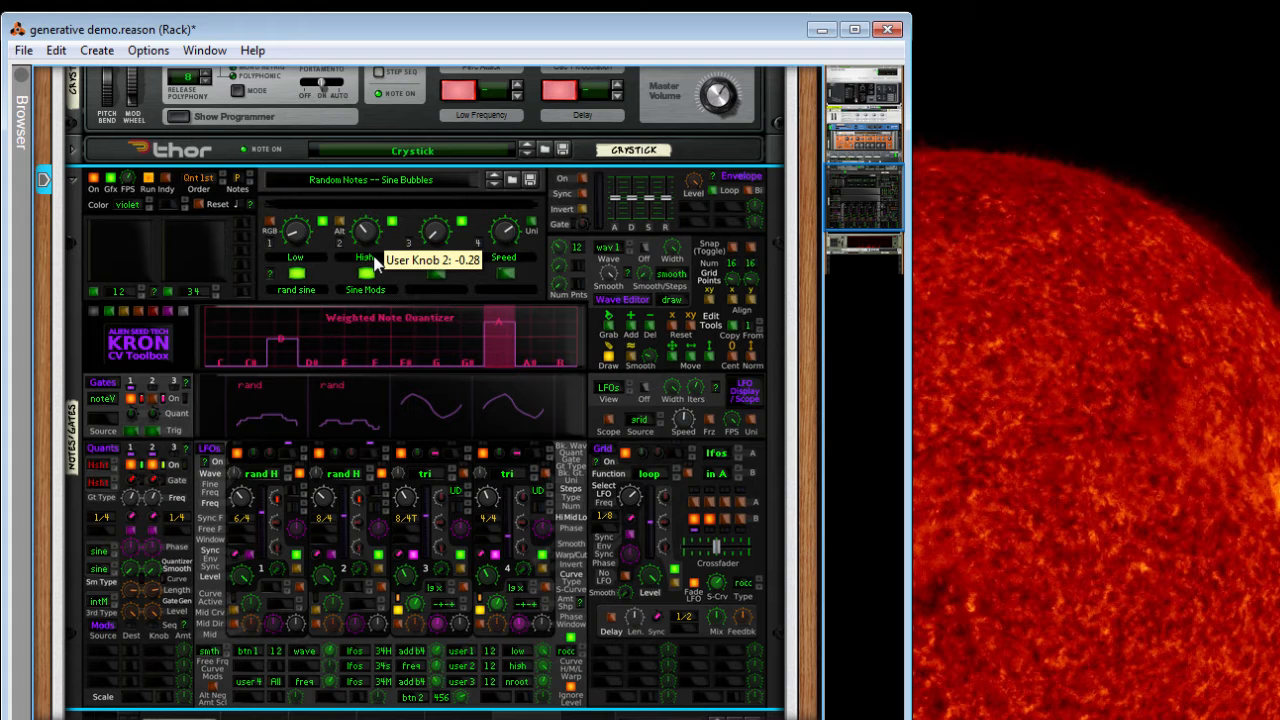
drag(365, 232, 365, 220)
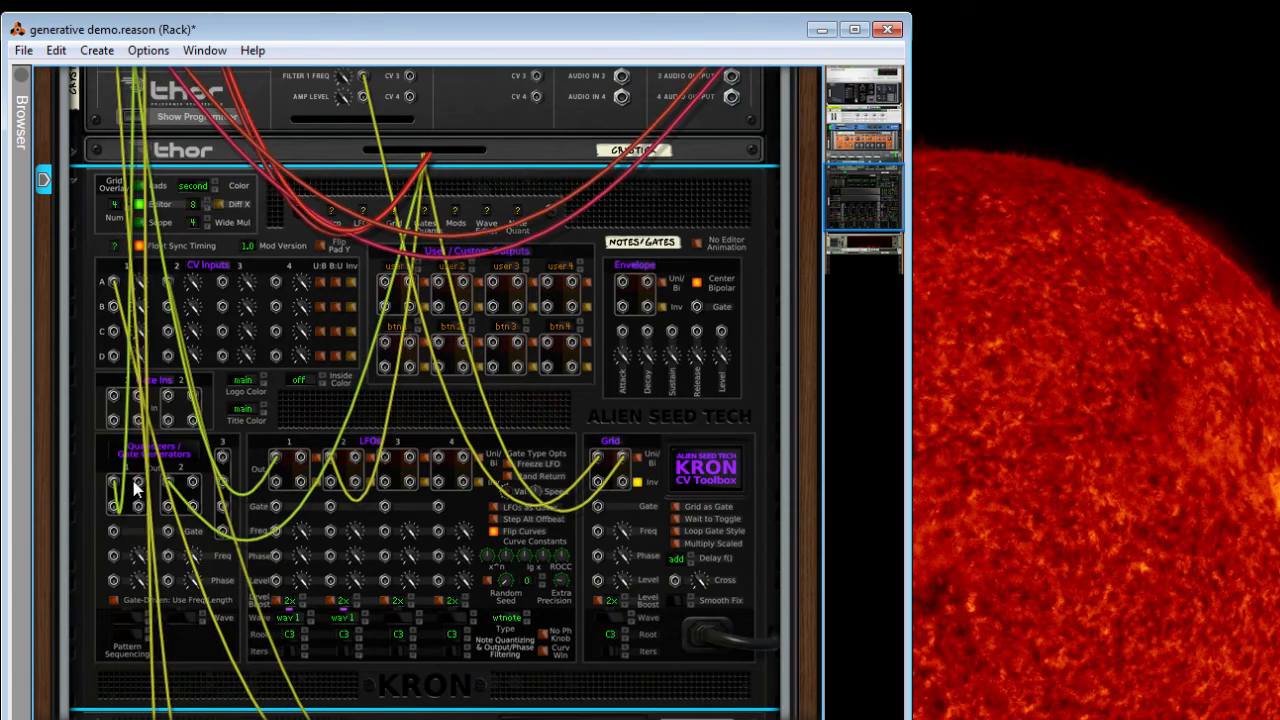
Scroll back up to the Kron CV Toolbox front panel controls.
scroll(up, 3)
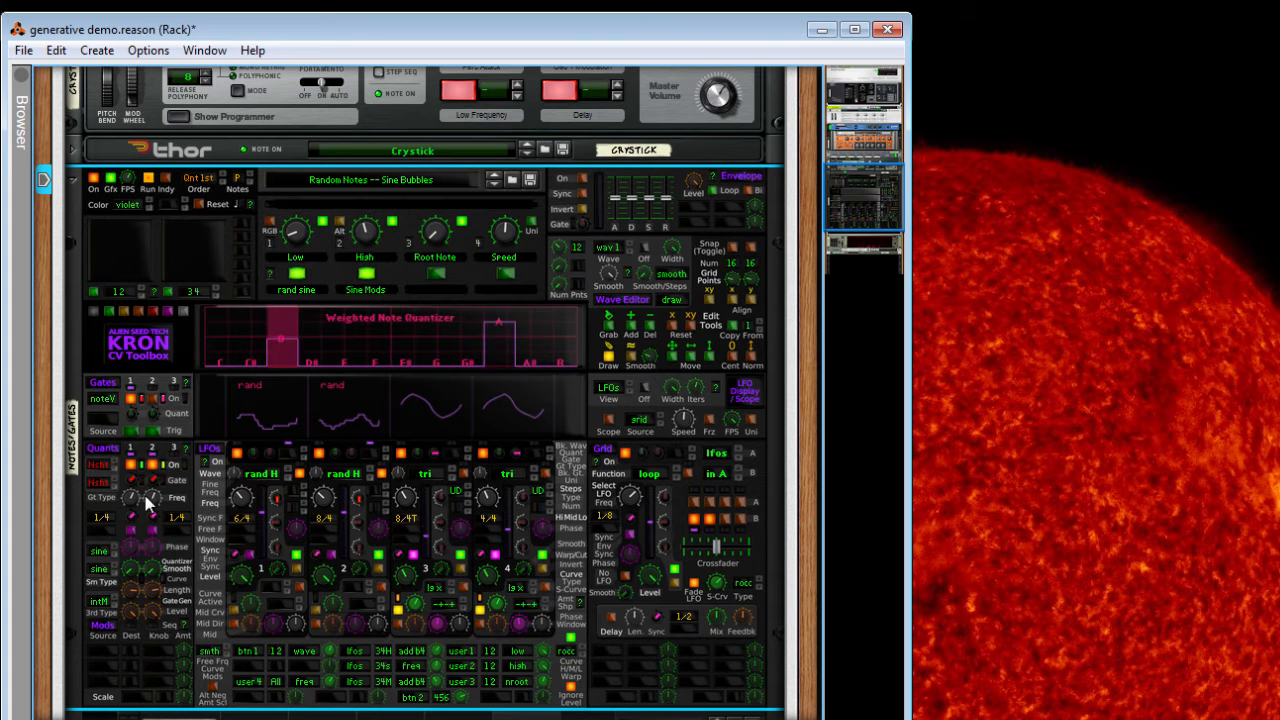
mouse_move(128, 420)
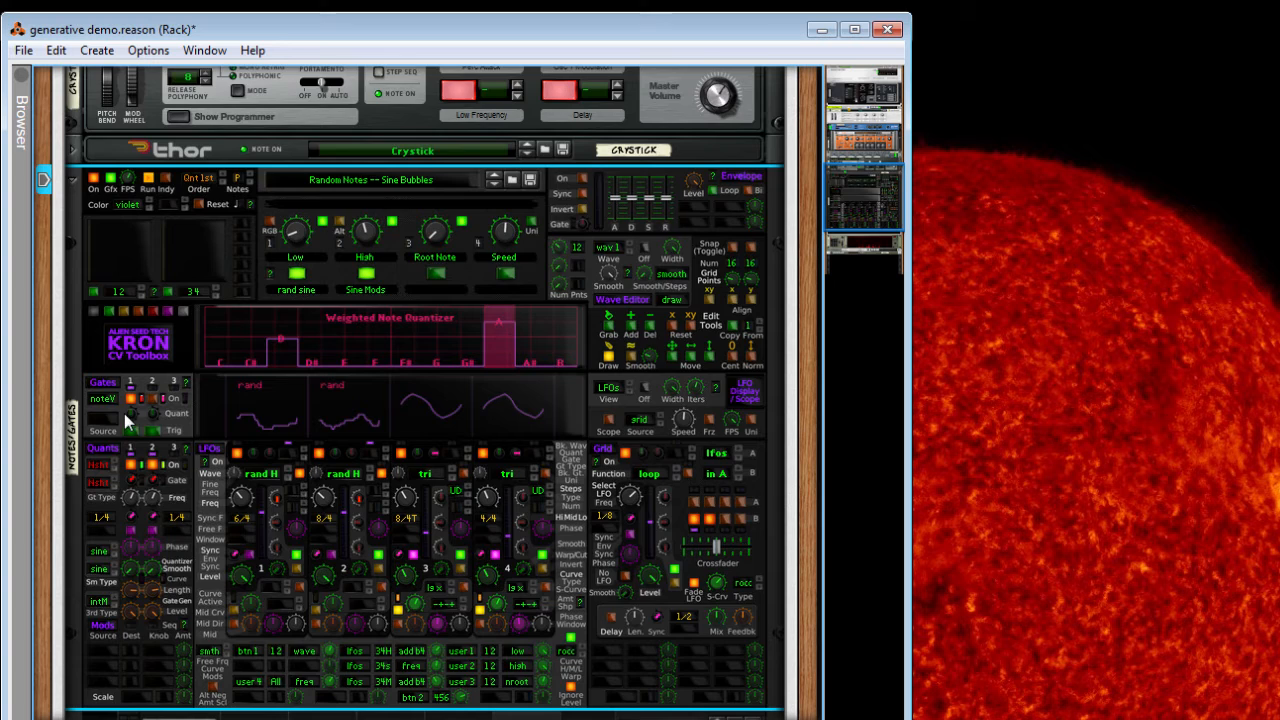
Scroll down to the Matrix pattern sequencer and select it.
scroll(down, 3)
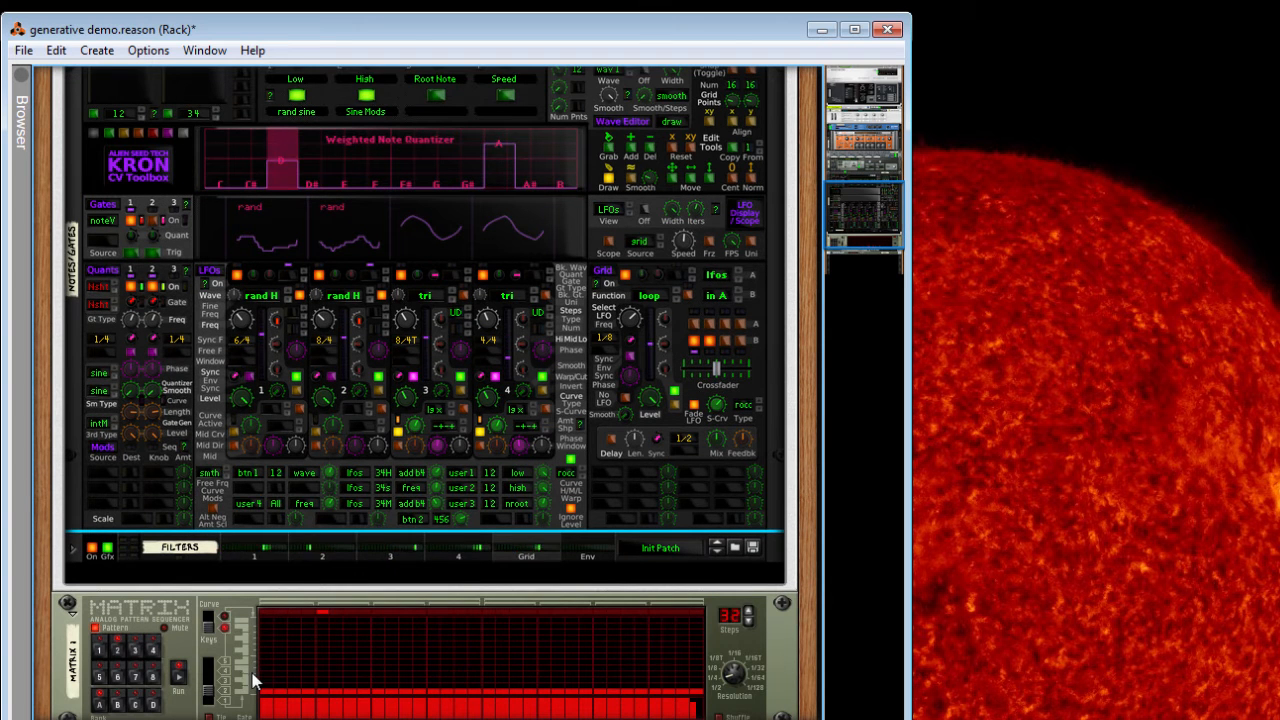
click(178, 668)
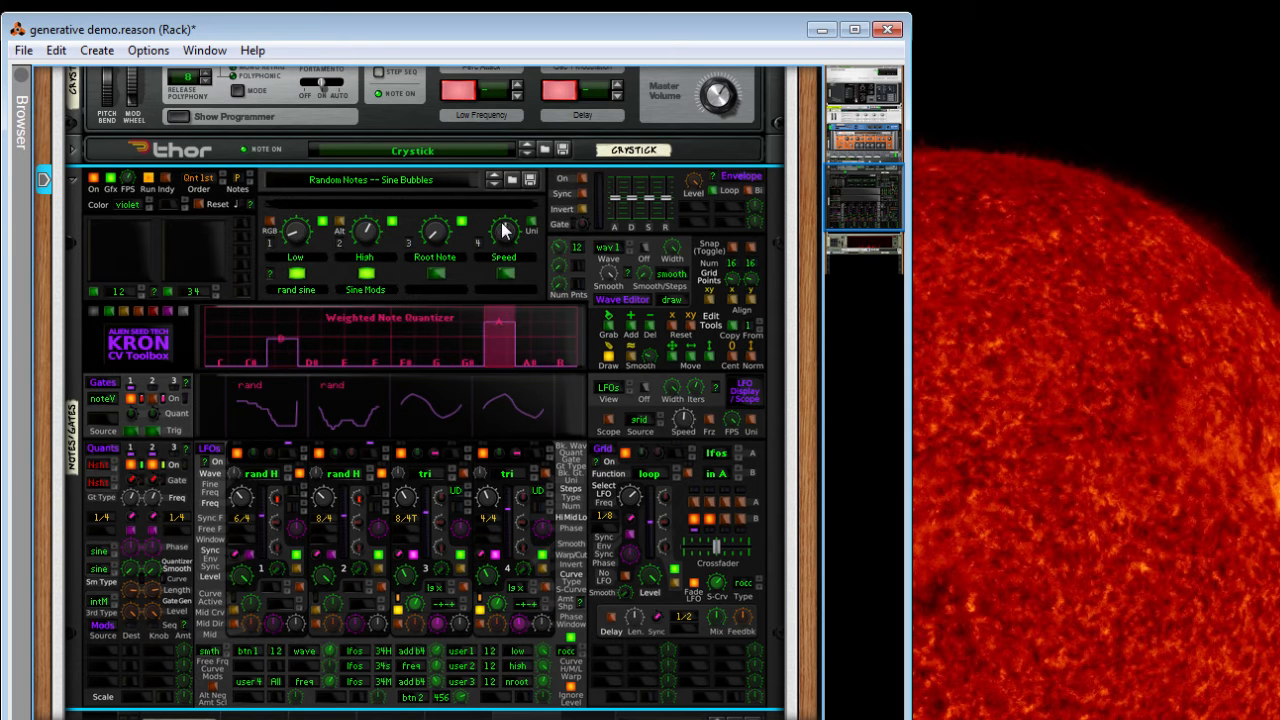
mouse_move(368, 235)
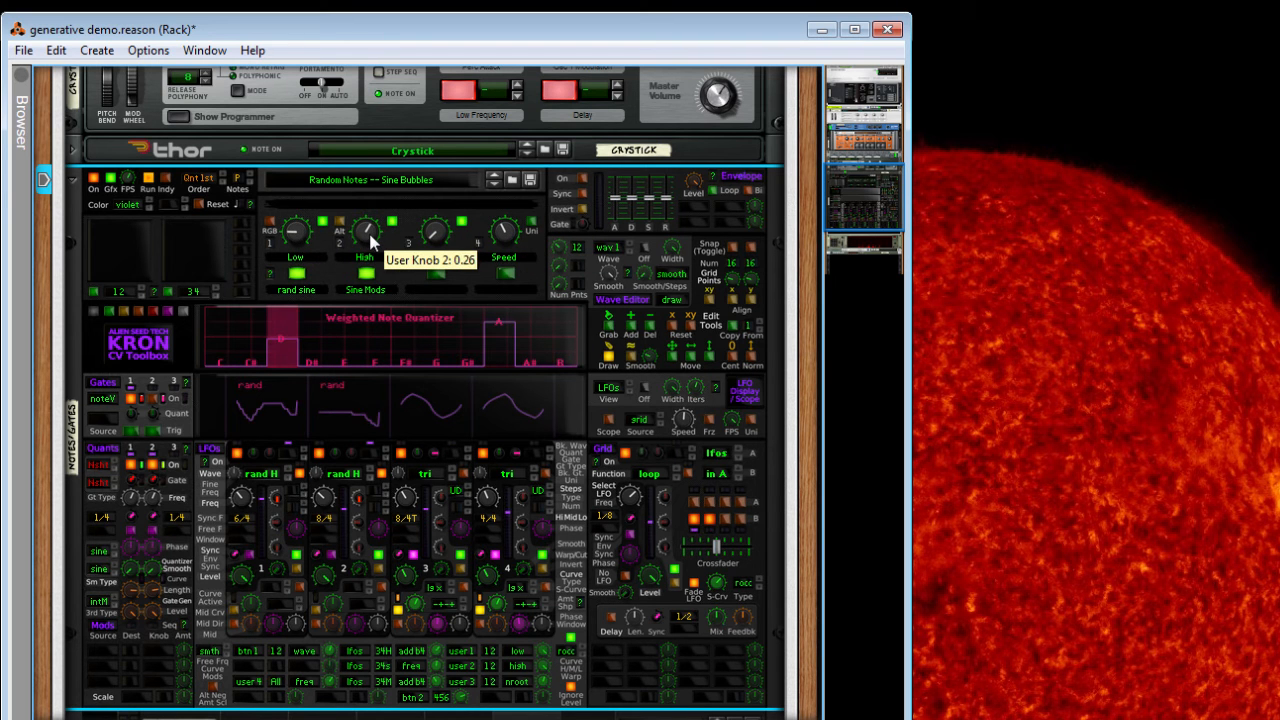
Lower the Kron High user knob to 0.13 and scroll to its Grid output cables.
drag(367, 232, 367, 245)
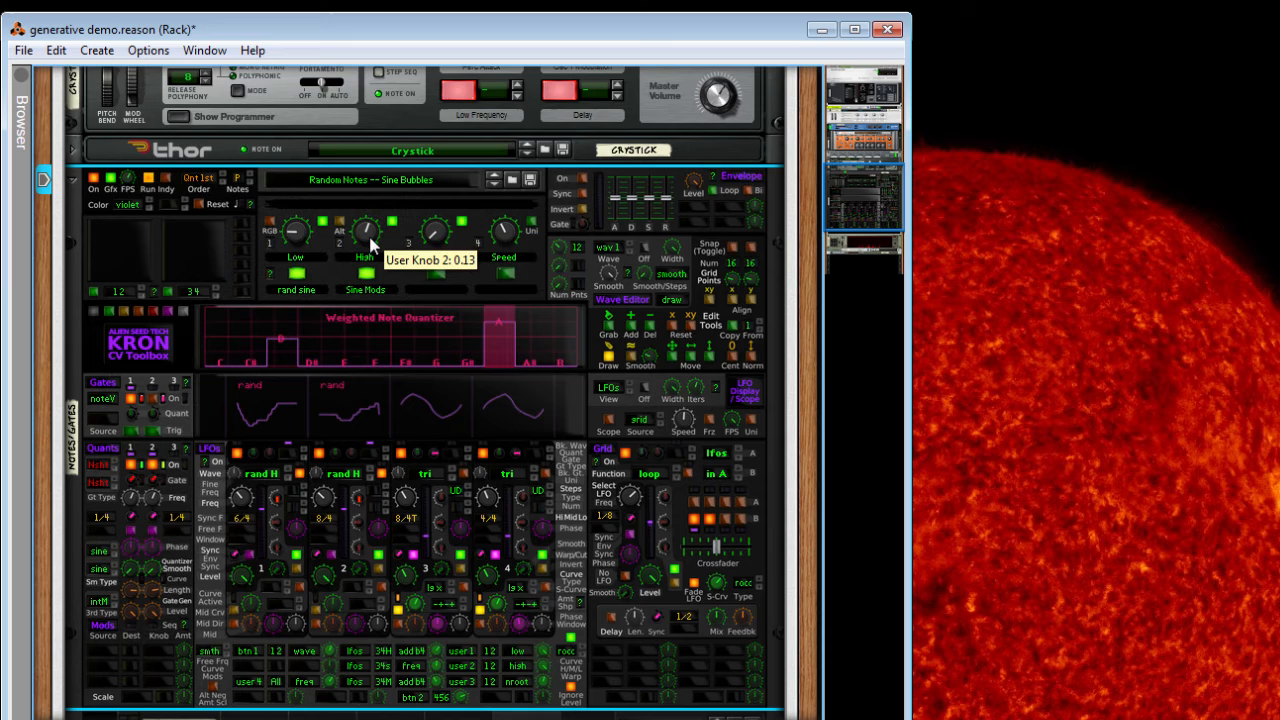
scroll(down, 3)
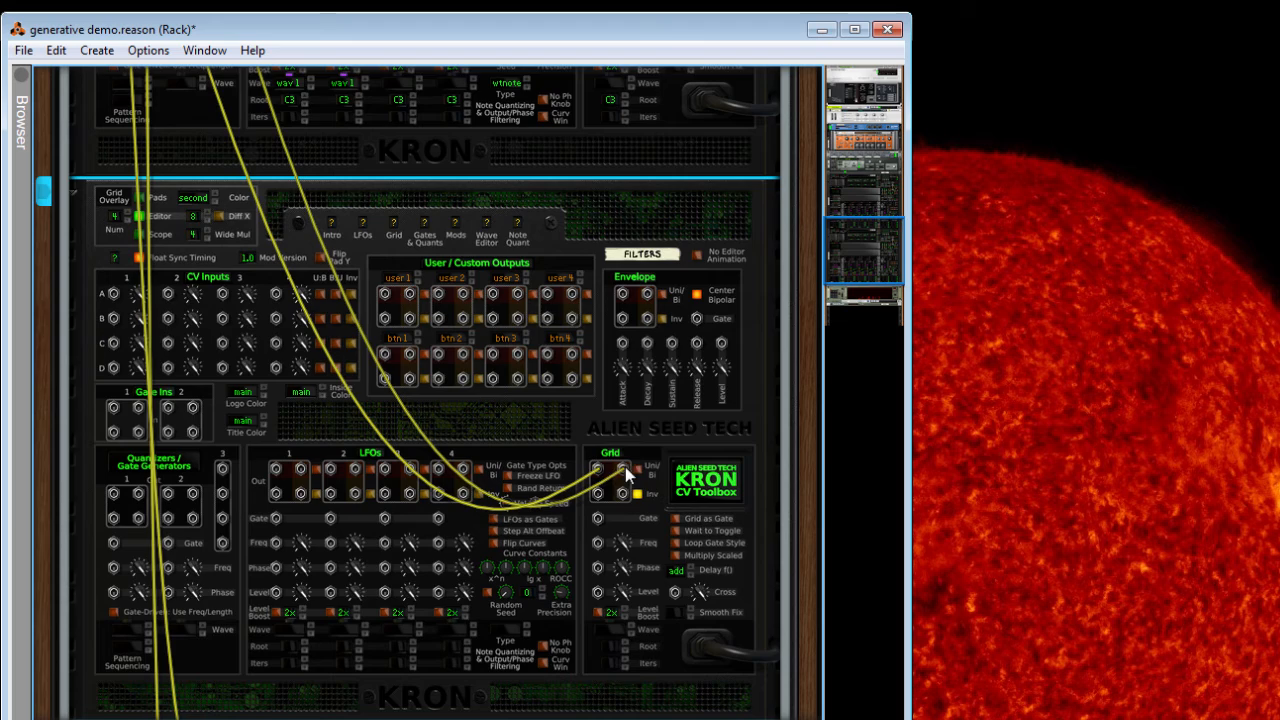
Scroll up to Thor's Crystick patch above the Kron CV Toolbox.
scroll(up, 3)
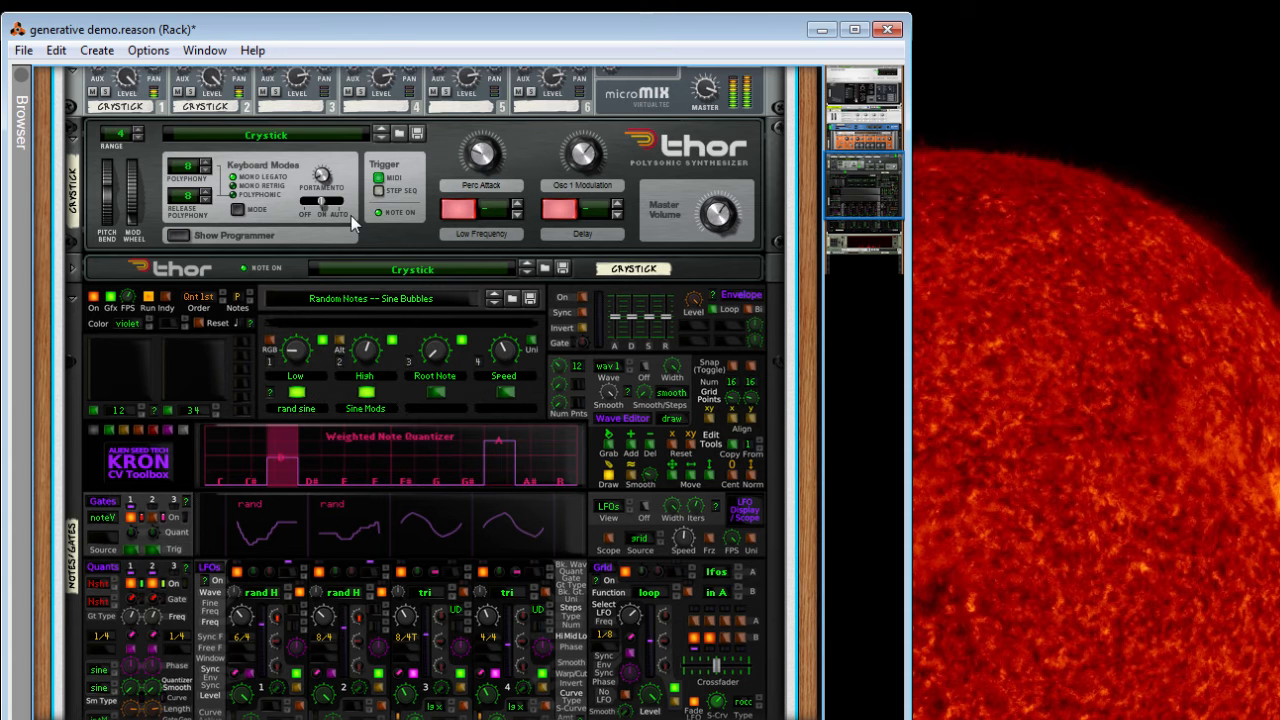
scroll(up, 3)
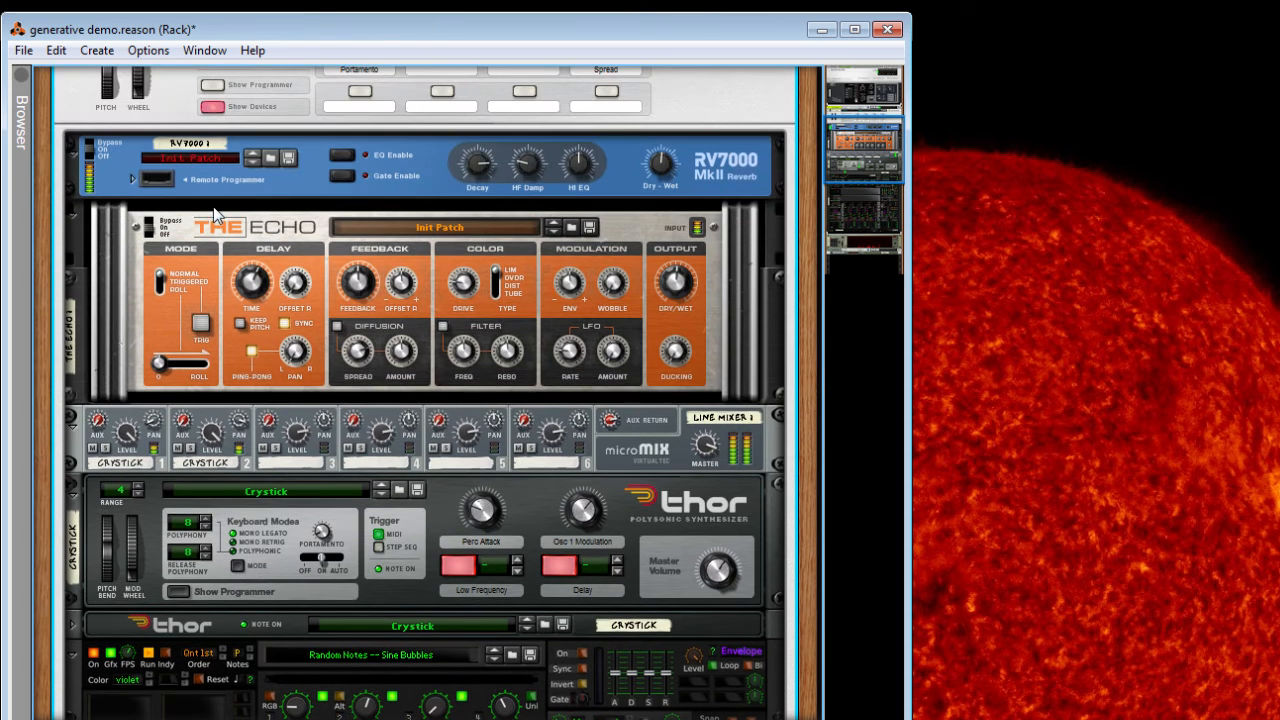
mouse_move(718, 408)
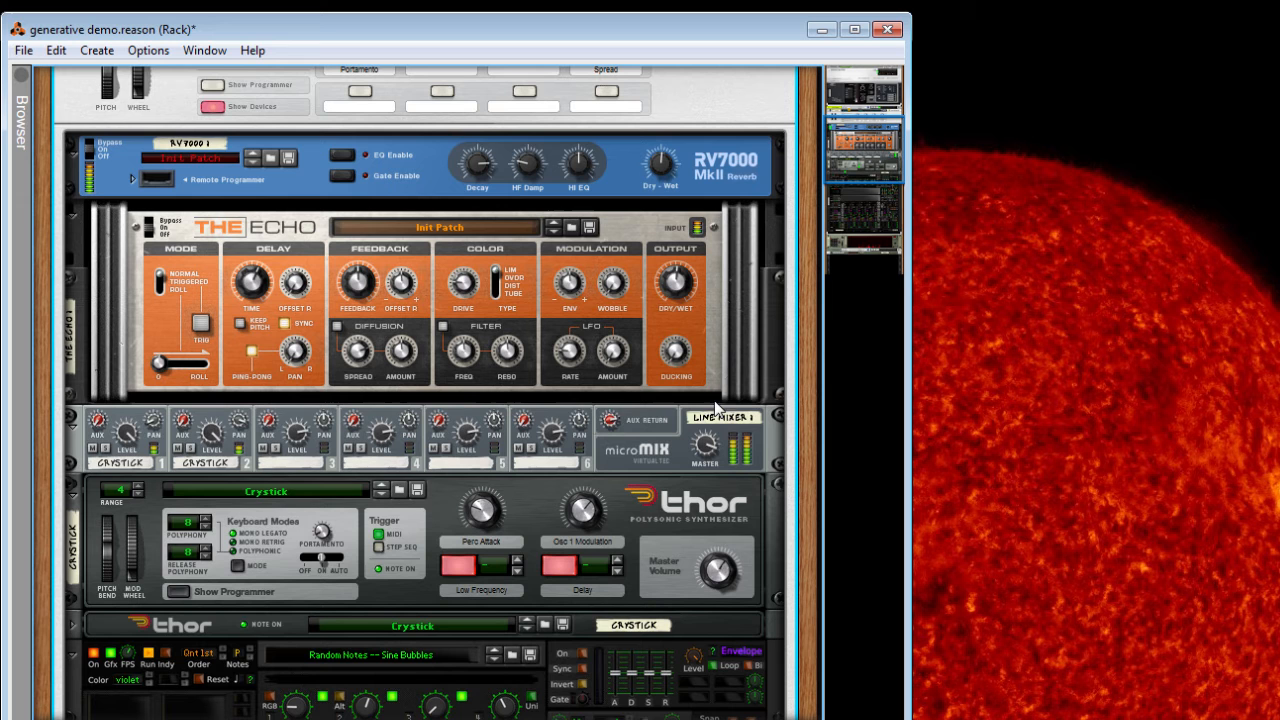
mouse_move(277, 548)
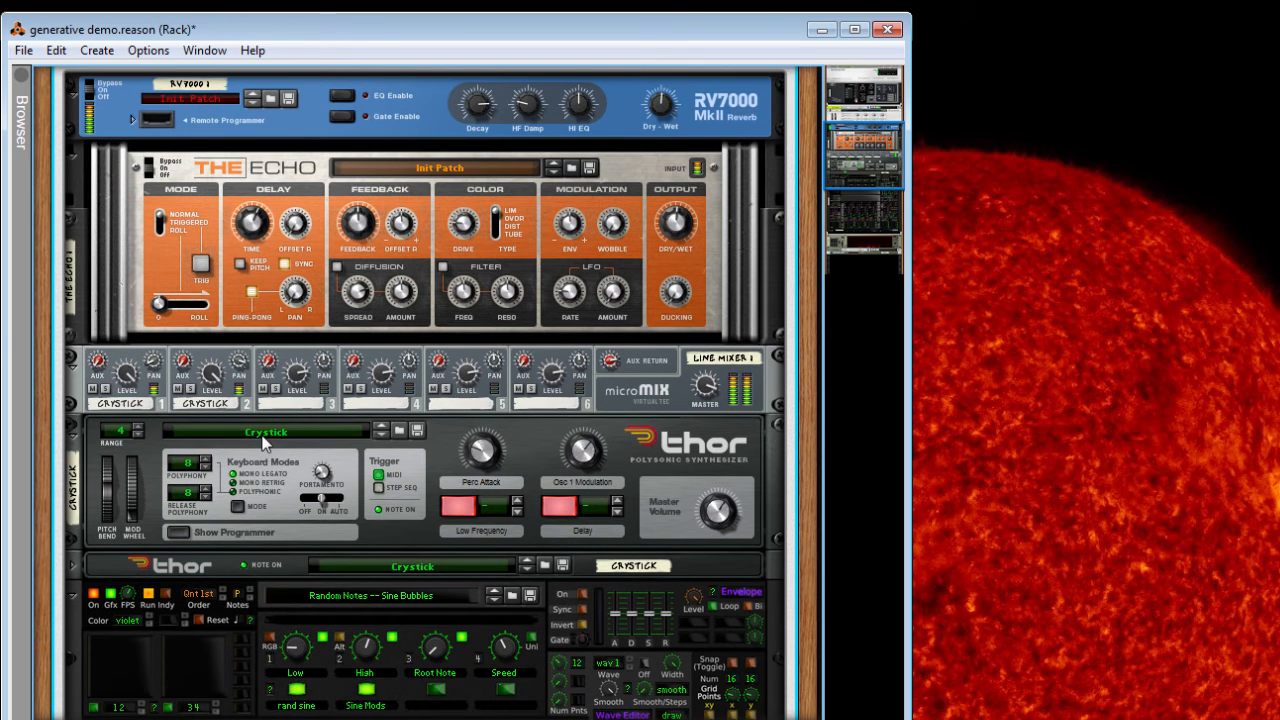
scroll(down, 3)
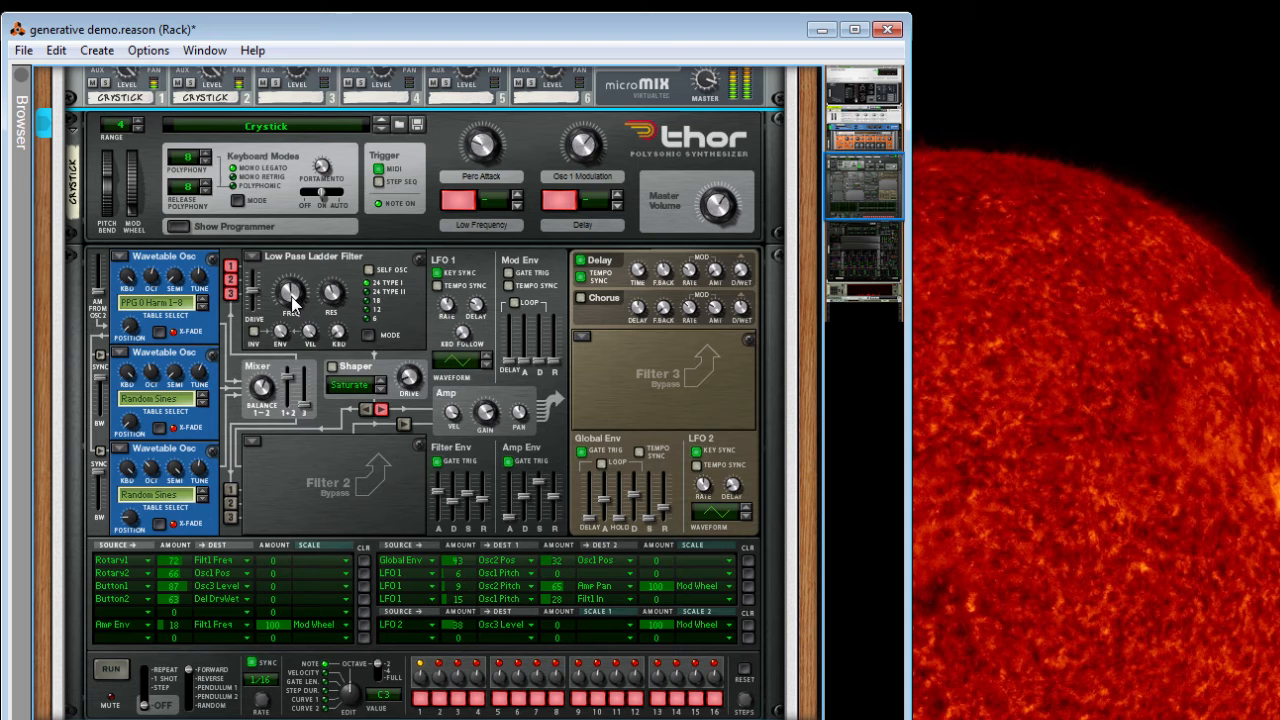
mouse_move(183, 232)
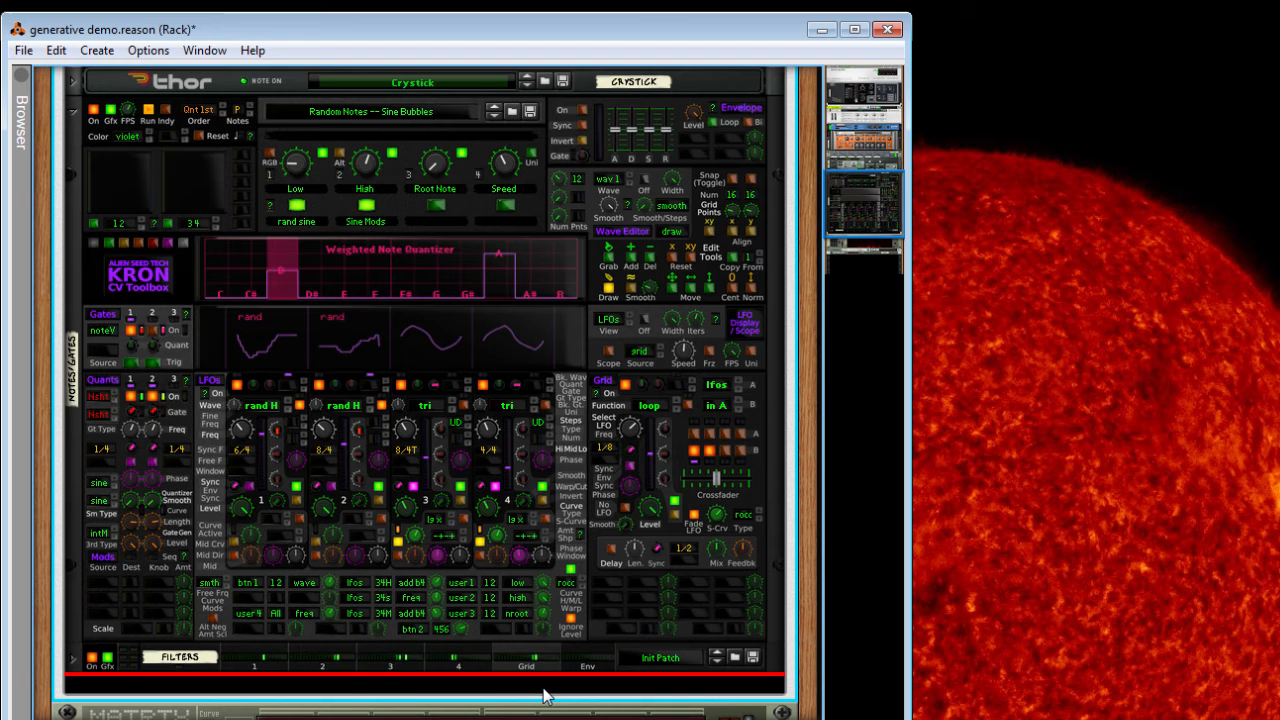
mouse_move(437, 390)
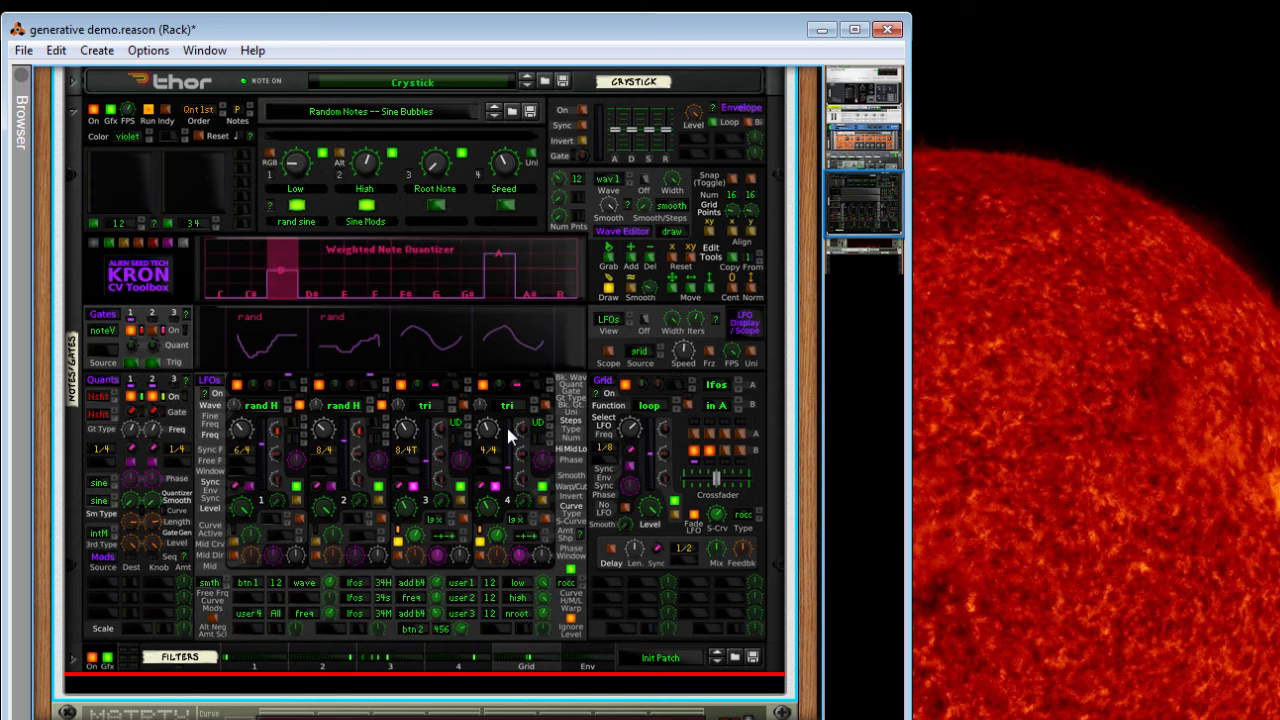
mouse_move(152, 330)
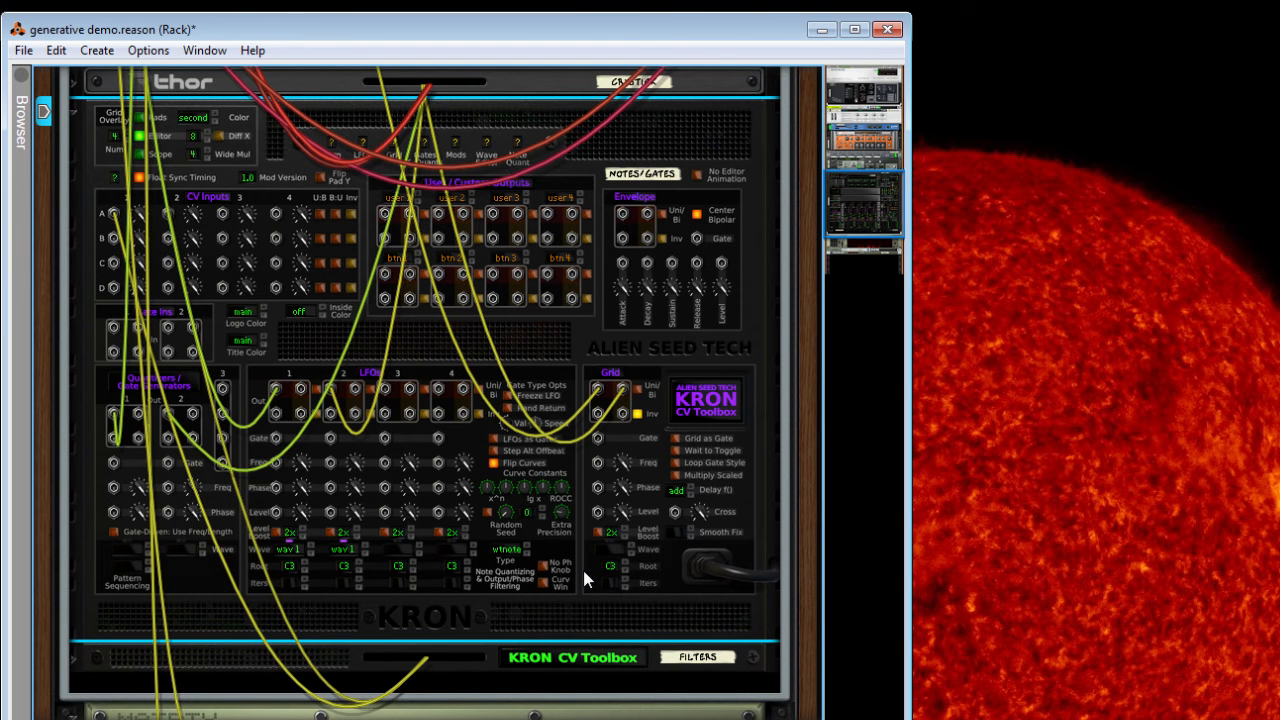
Scroll the front rack to bring the Kron CV Toolbox panel below Thor into view.
scroll(down, 3)
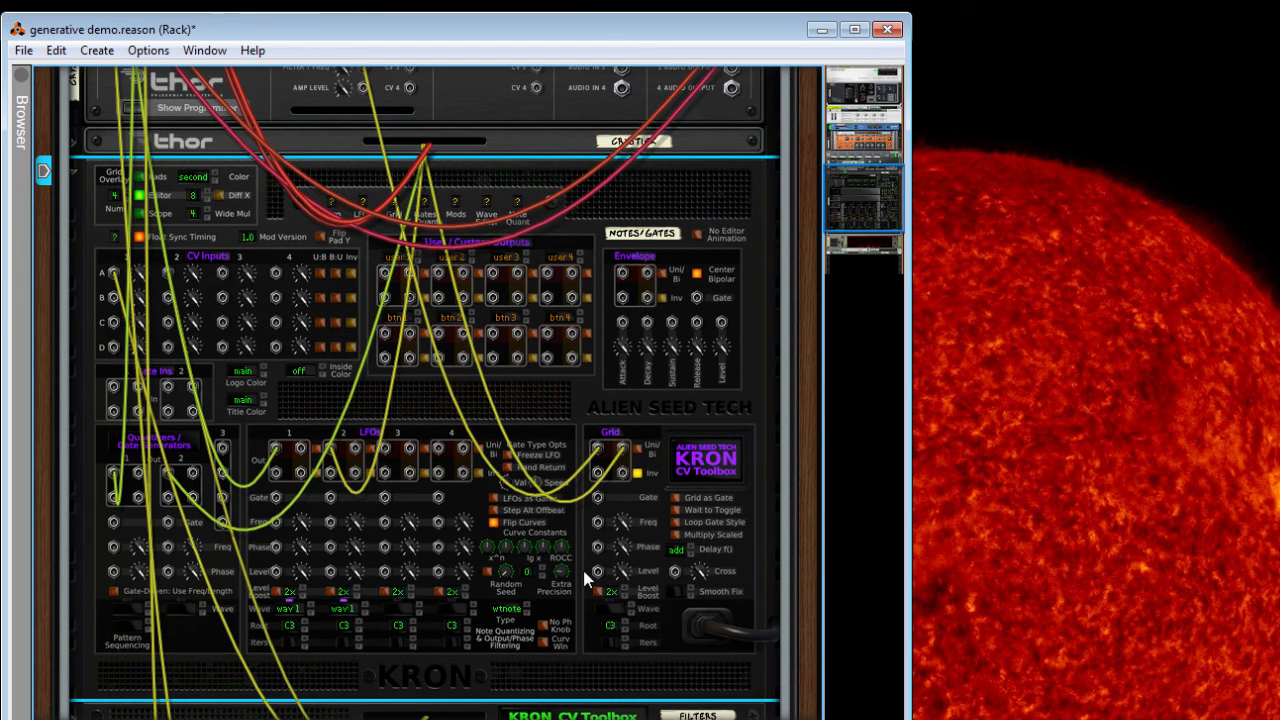
scroll(up, 3)
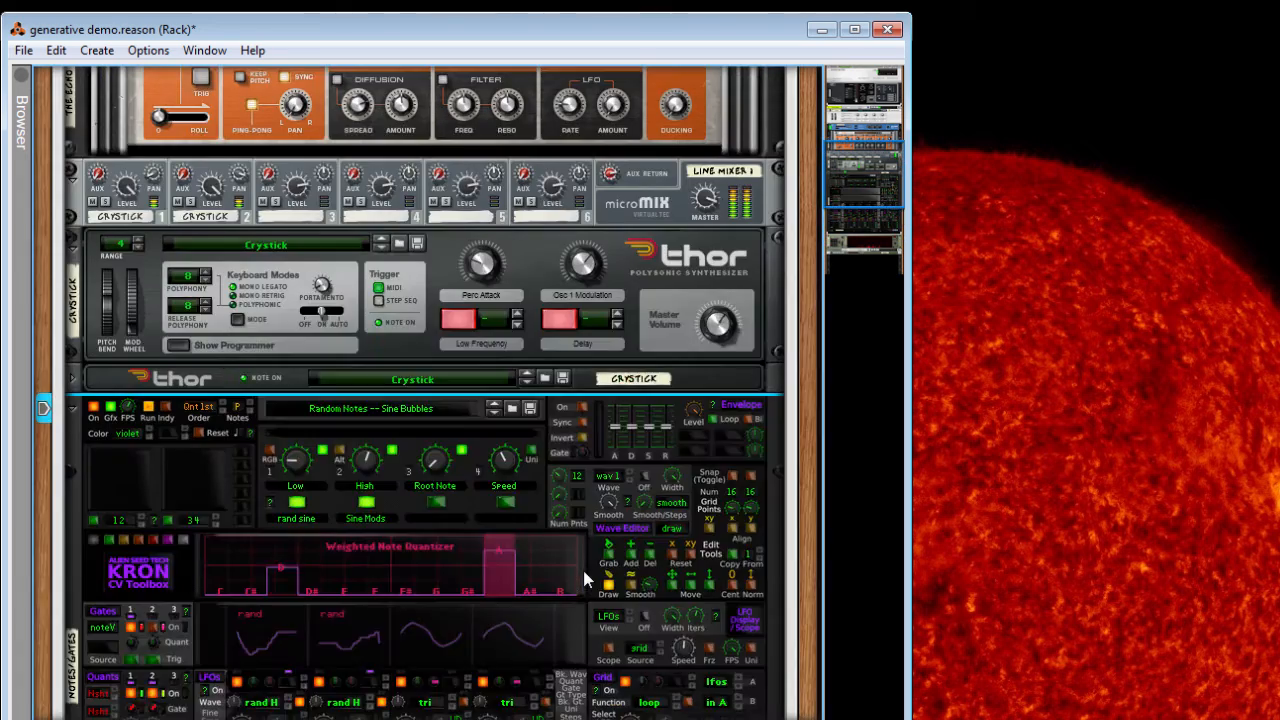
scroll(down, 3)
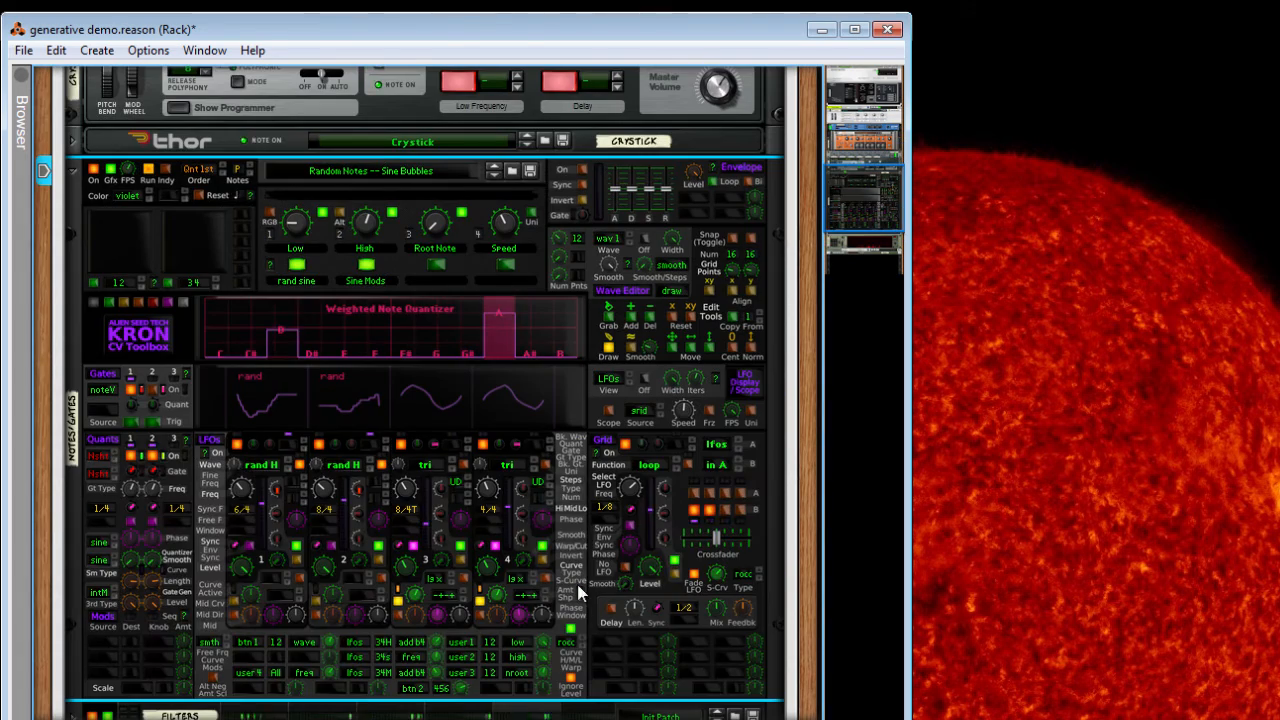